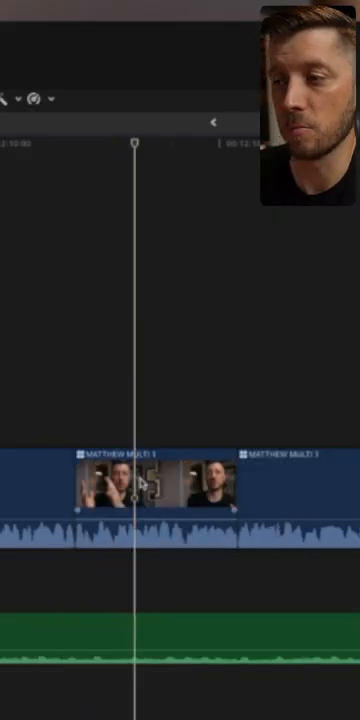
Step: Solo the MATTHEW MULTI 1 clip, loop playback, and connect a default Basic Title at the playhead
{"action": "left_click", "coordinate": [155, 490]}
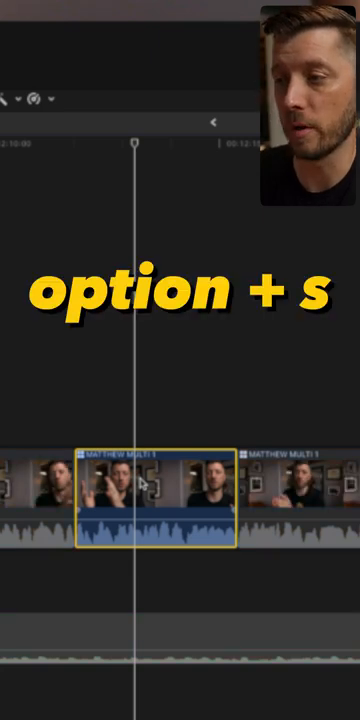
{"action": "key", "text": "cmd+L"}
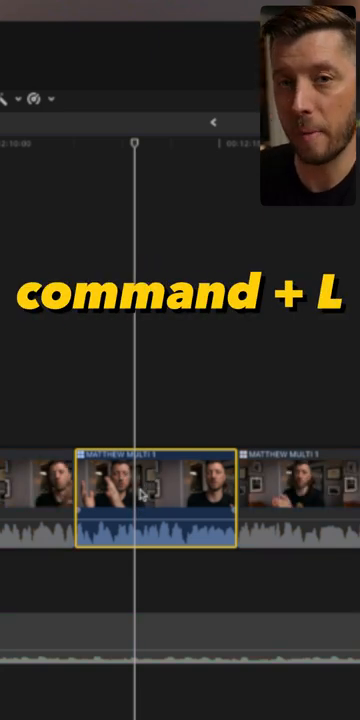
{"action": "key", "text": "cmd+l"}
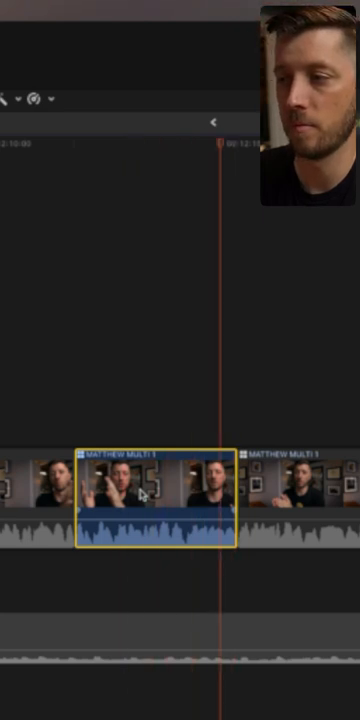
{"action": "key", "text": "ctrl+t"}
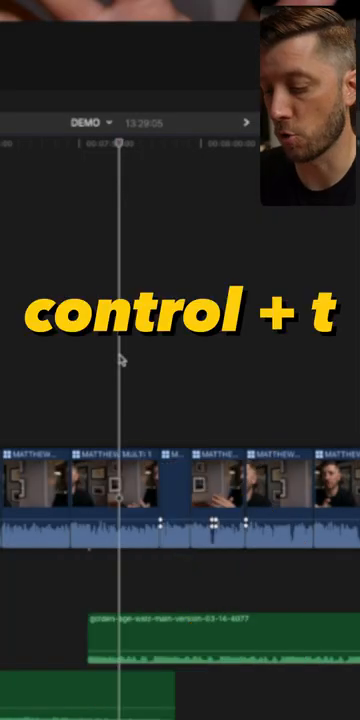
{"action": "key", "text": "ctrl+t"}
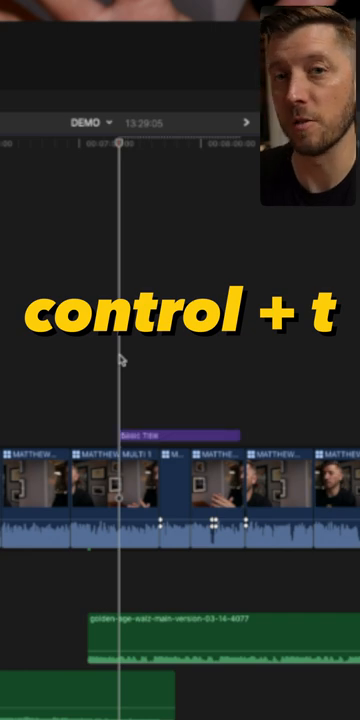